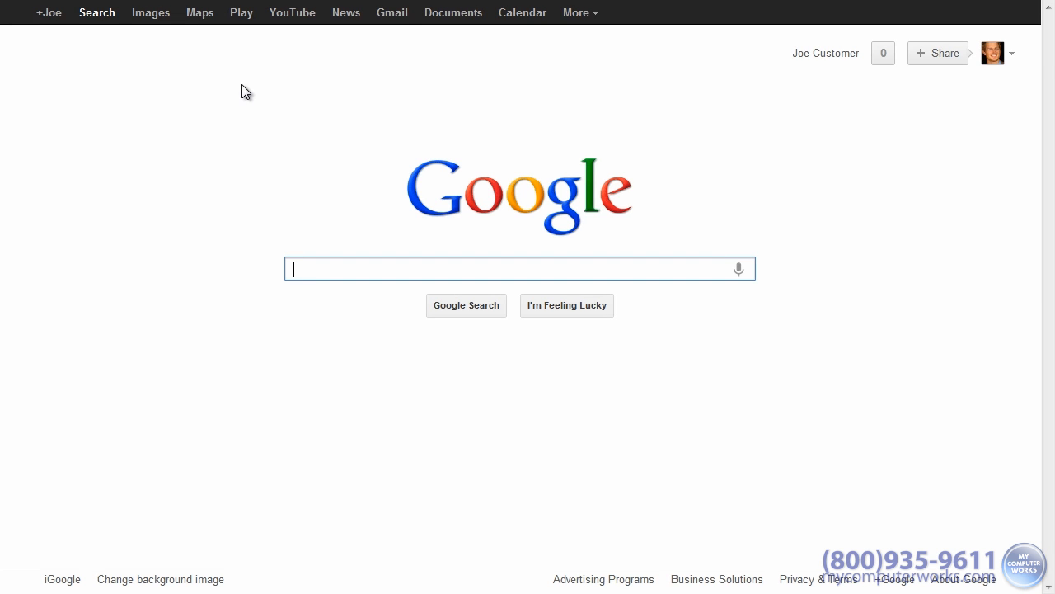
mouse_move(346, 73)
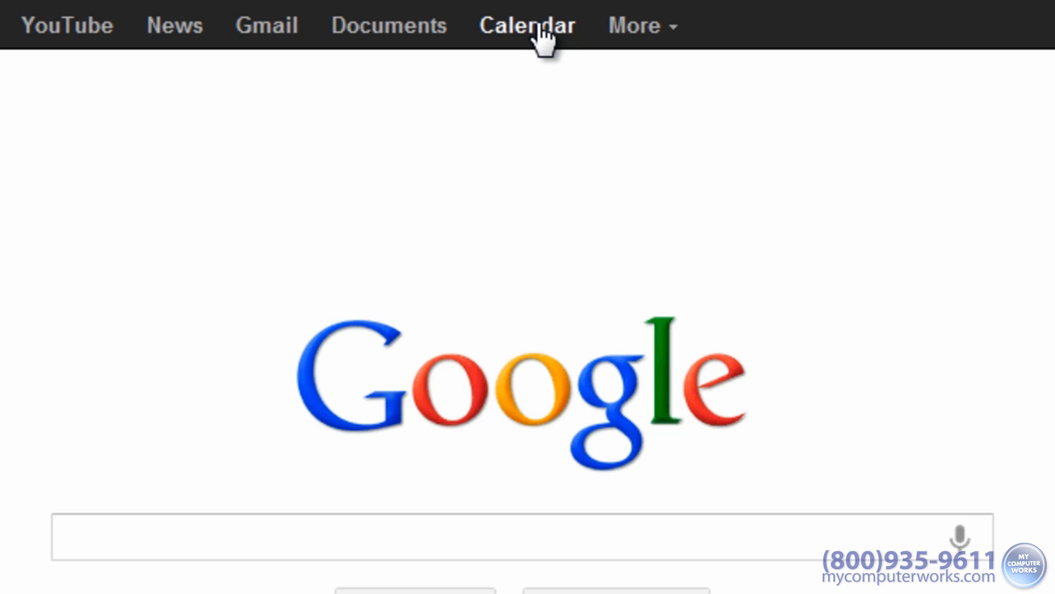
Go to Google Calendar from the black Google bar on the home page.
left_click(527, 27)
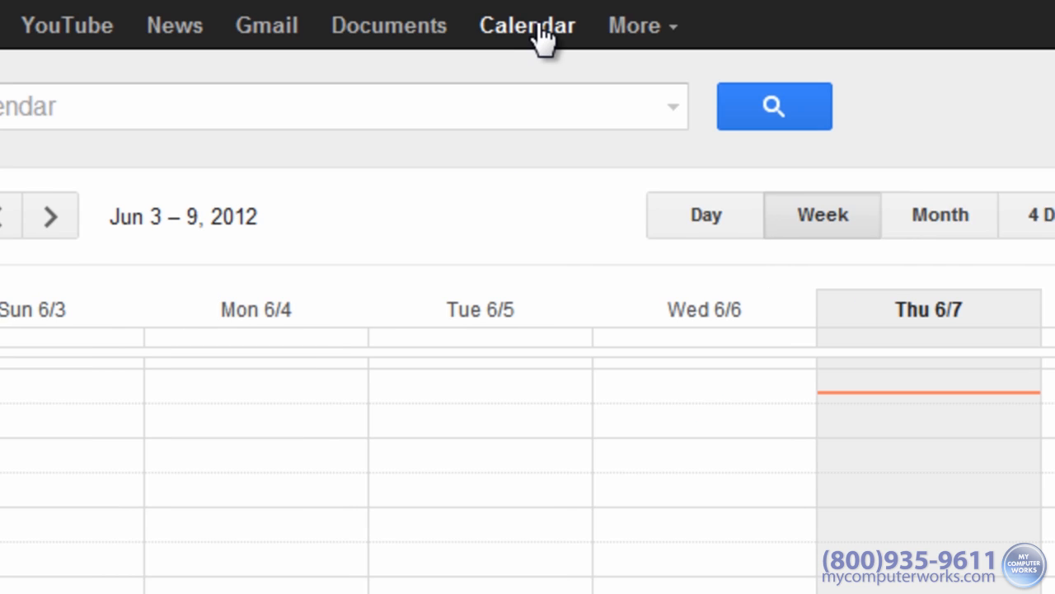
In the Welcome dialog, choose (GMT-07:00) Mountain Time and confirm it as the time zone.
left_click(524, 24)
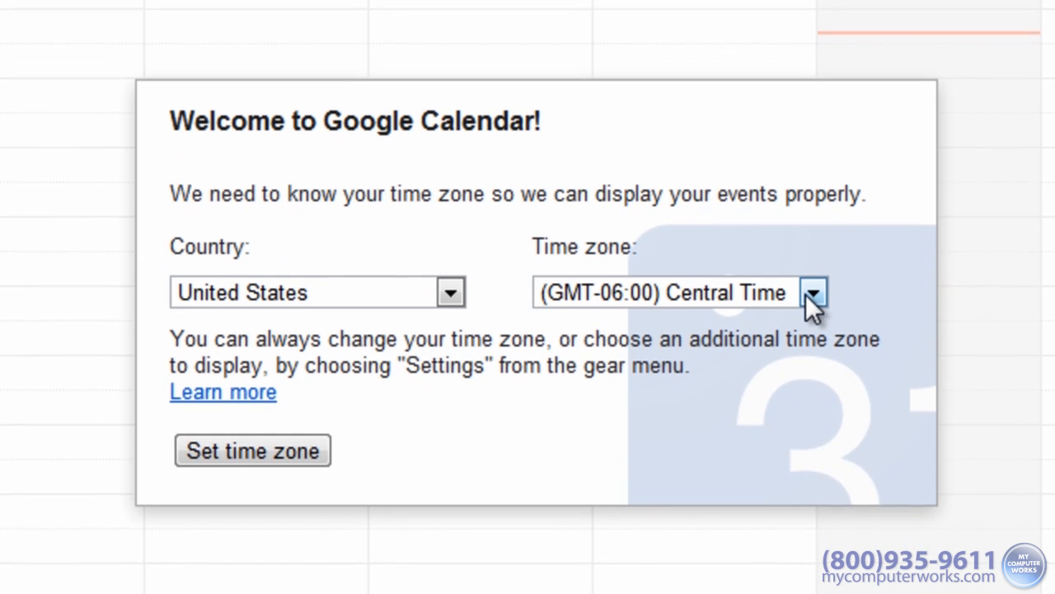
left_click(815, 293)
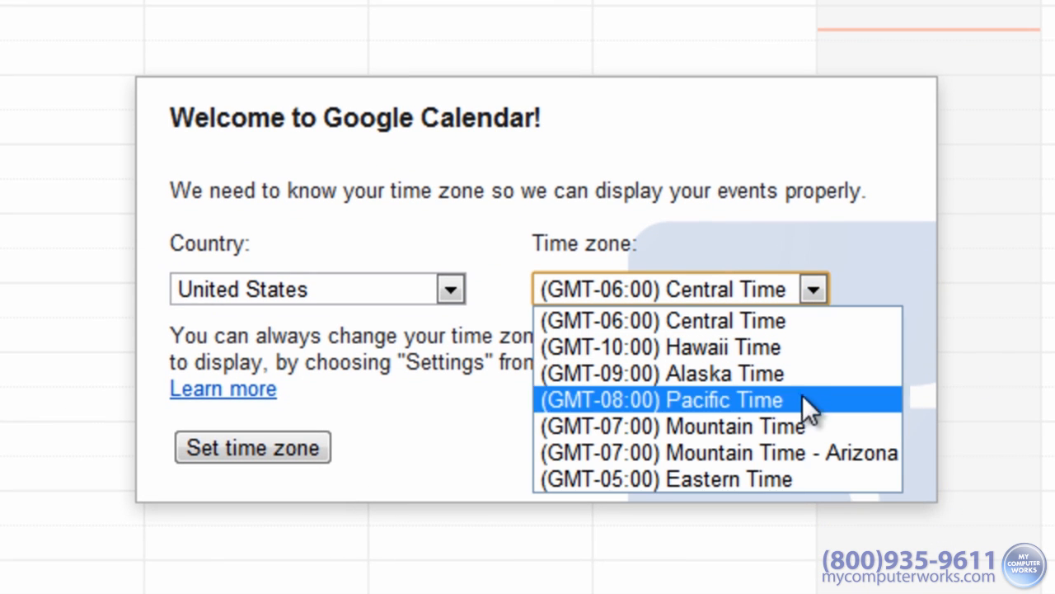
left_click(673, 425)
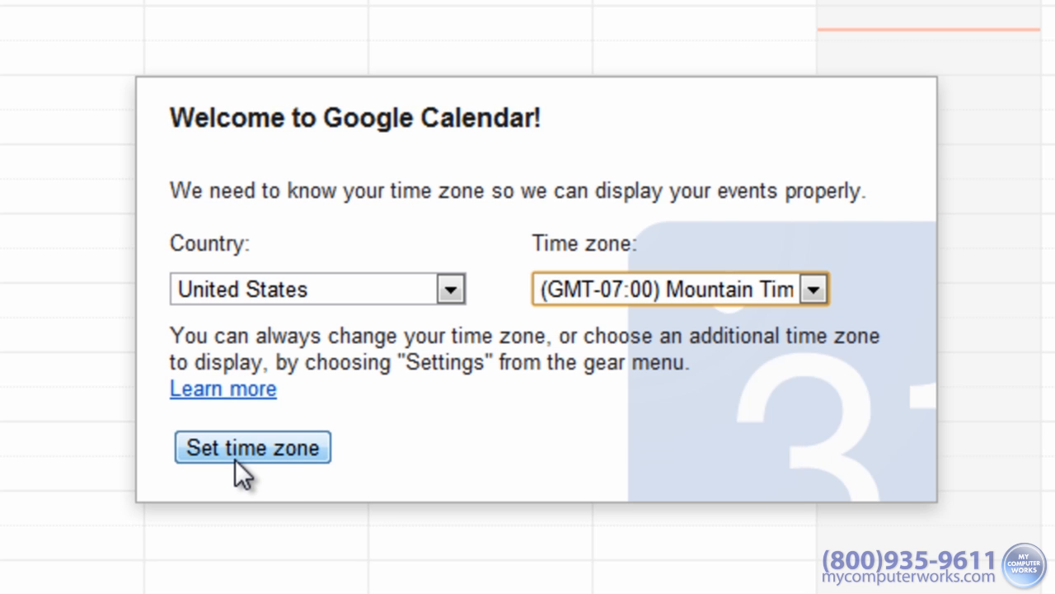
left_click(253, 449)
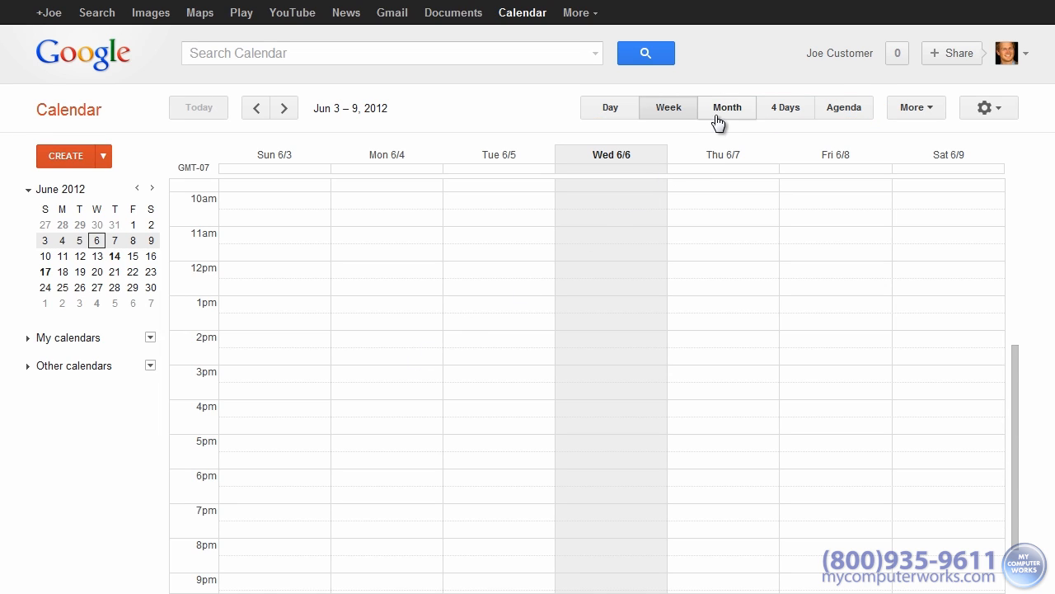
Switch the calendar to Month view showing all of June 2012.
left_click(727, 107)
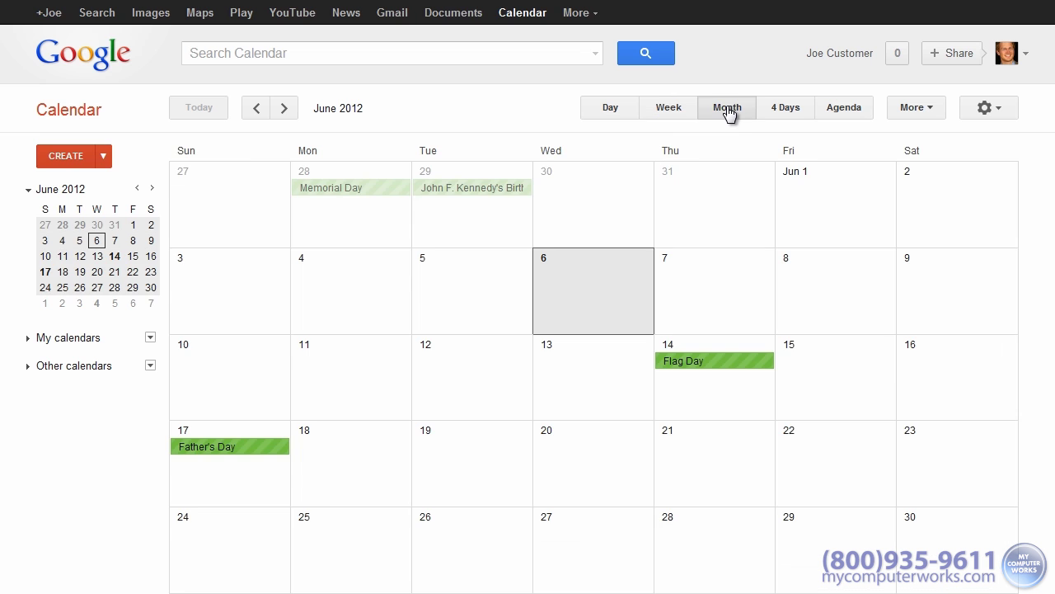
mouse_move(729, 270)
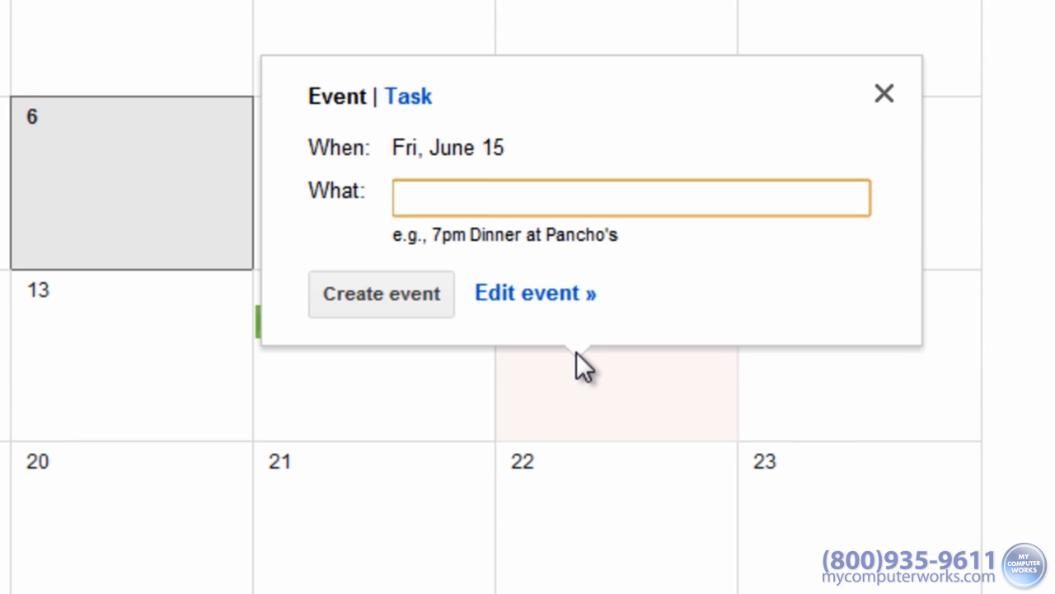
Enter 'Pay Electric Bill 10am' as the quick event and go to its full editor.
left_click(630, 198)
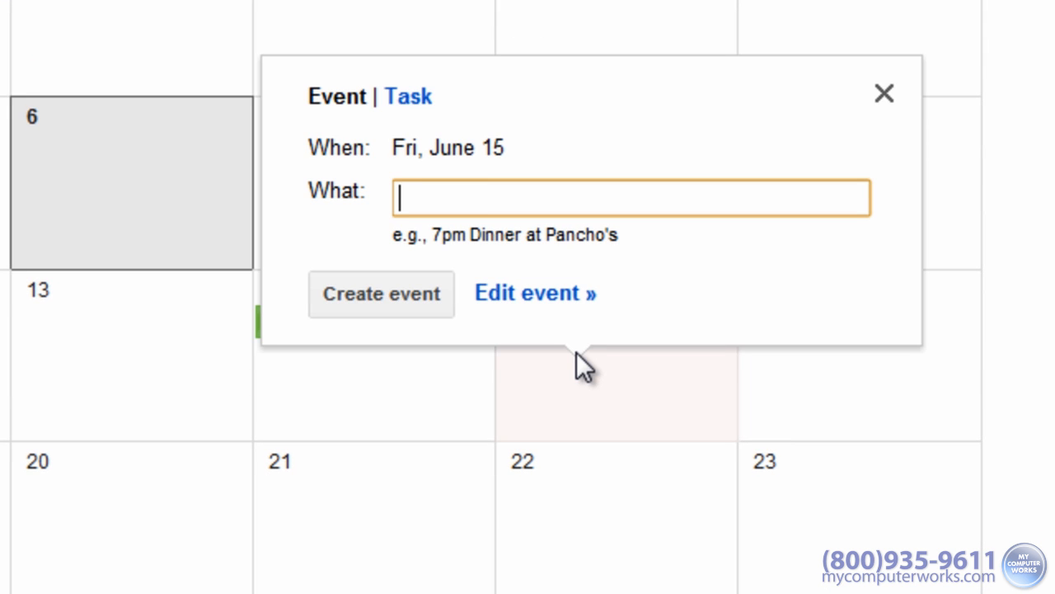
type("Pay")
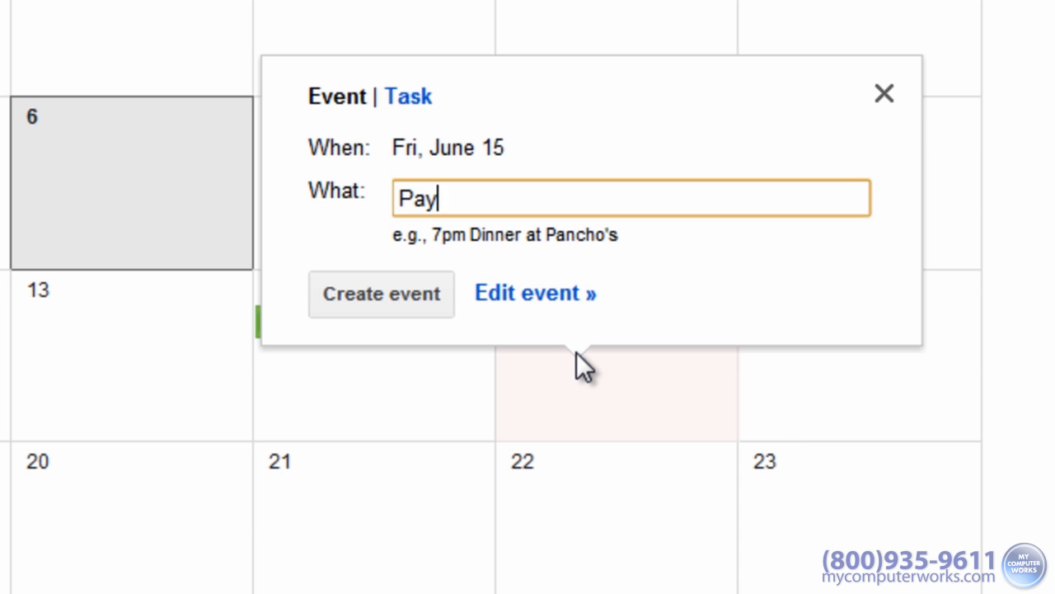
type("Electric")
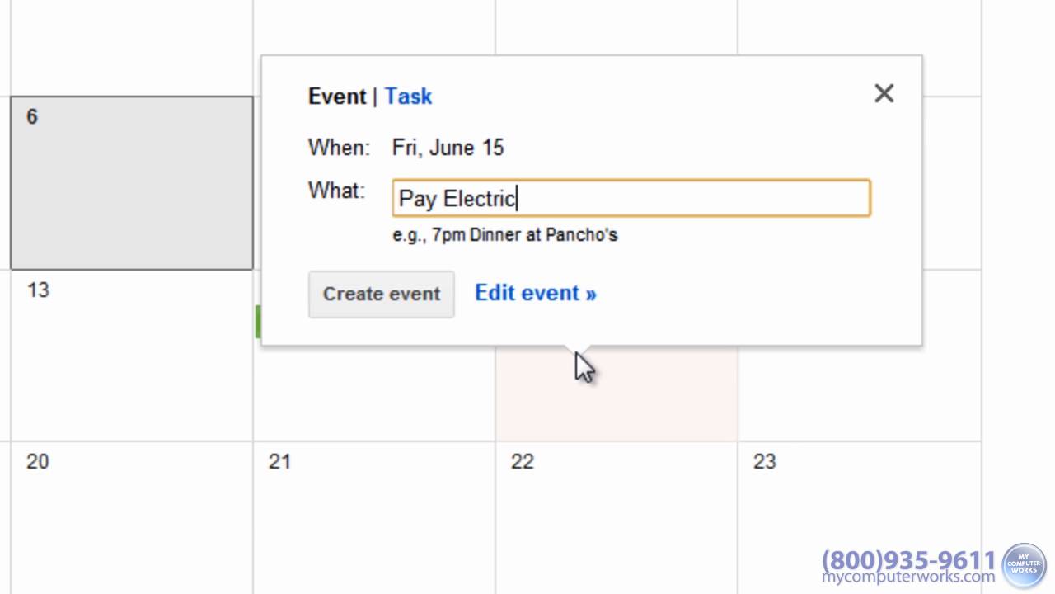
type("Bill 1")
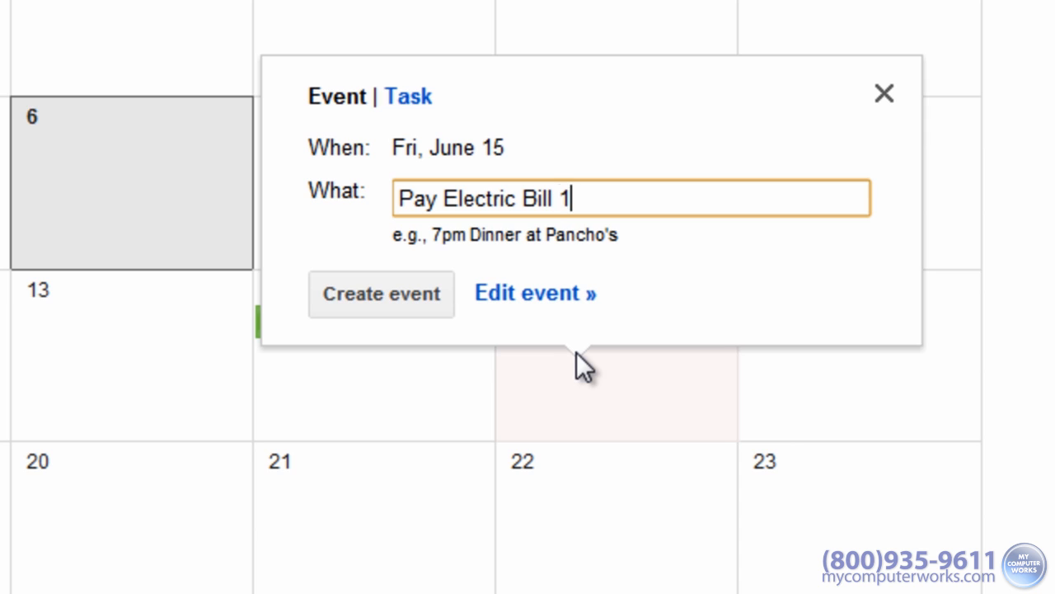
type("0am")
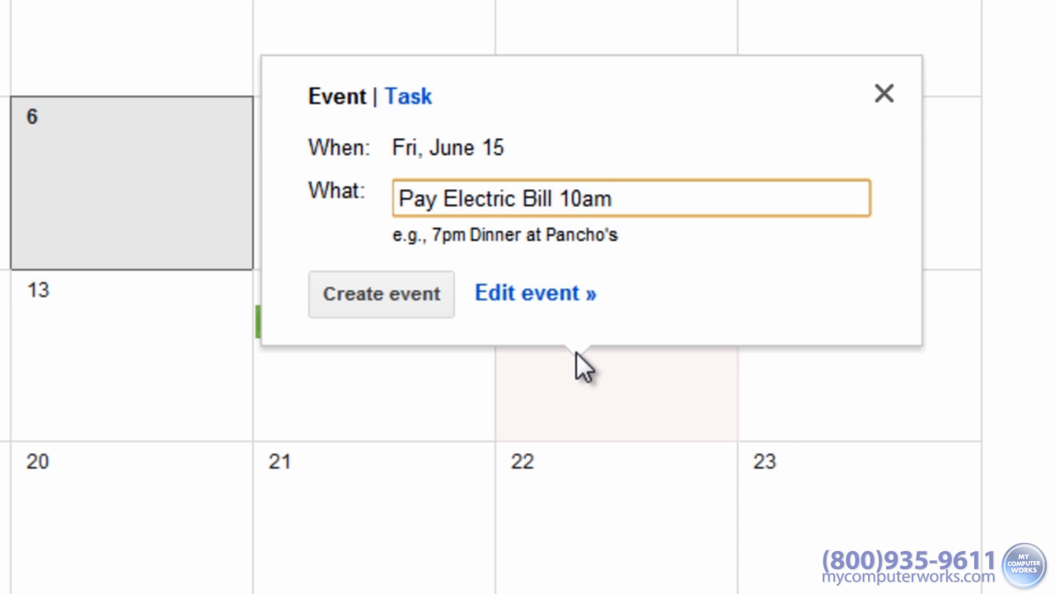
left_click(882, 91)
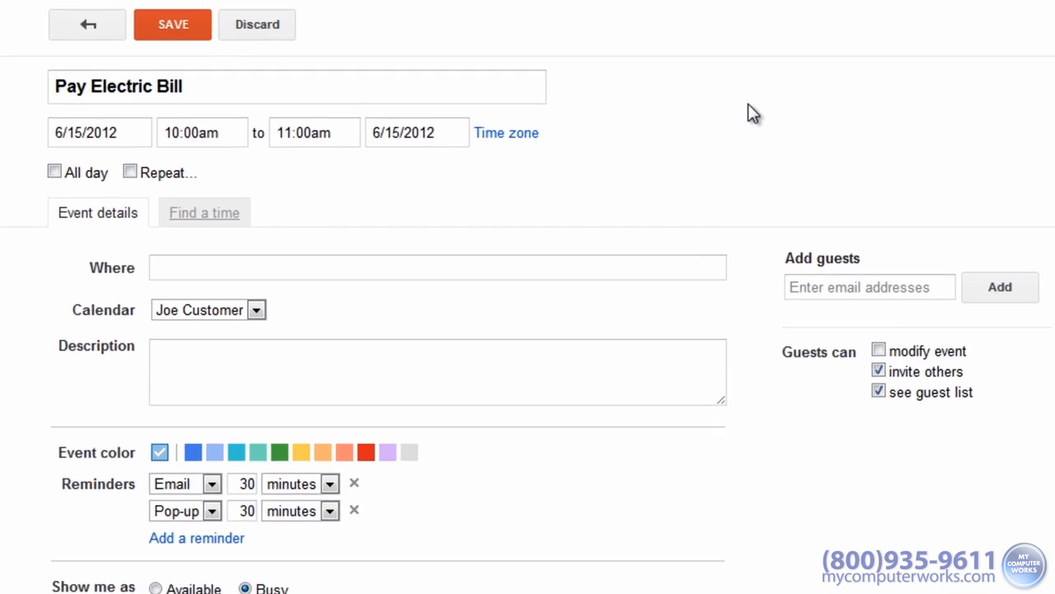
Review the June 15 start date and 10:00am time, then reach the Add guests field.
left_click(99, 132)
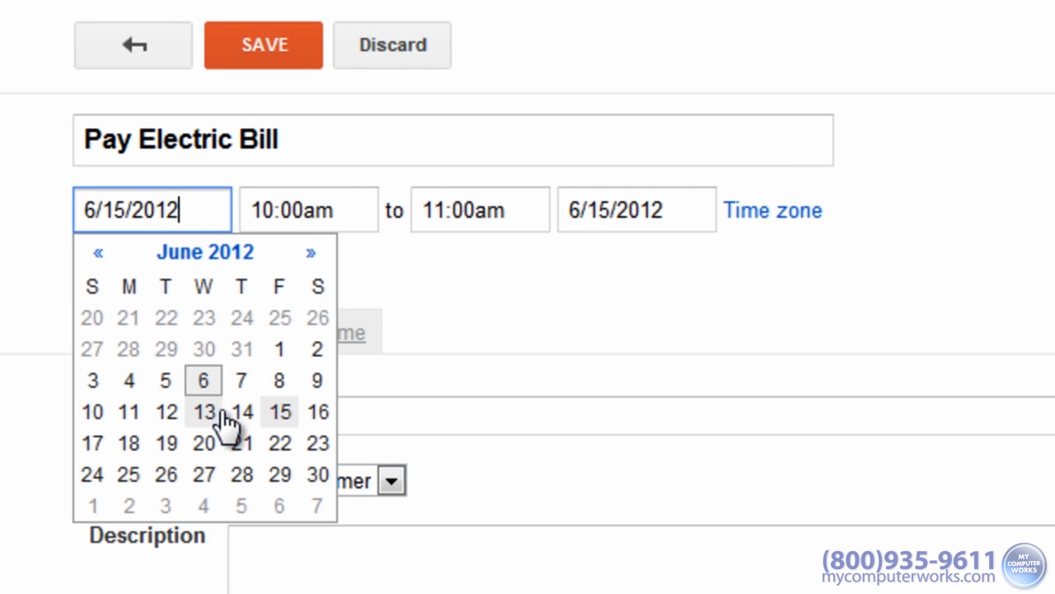
left_click(306, 208)
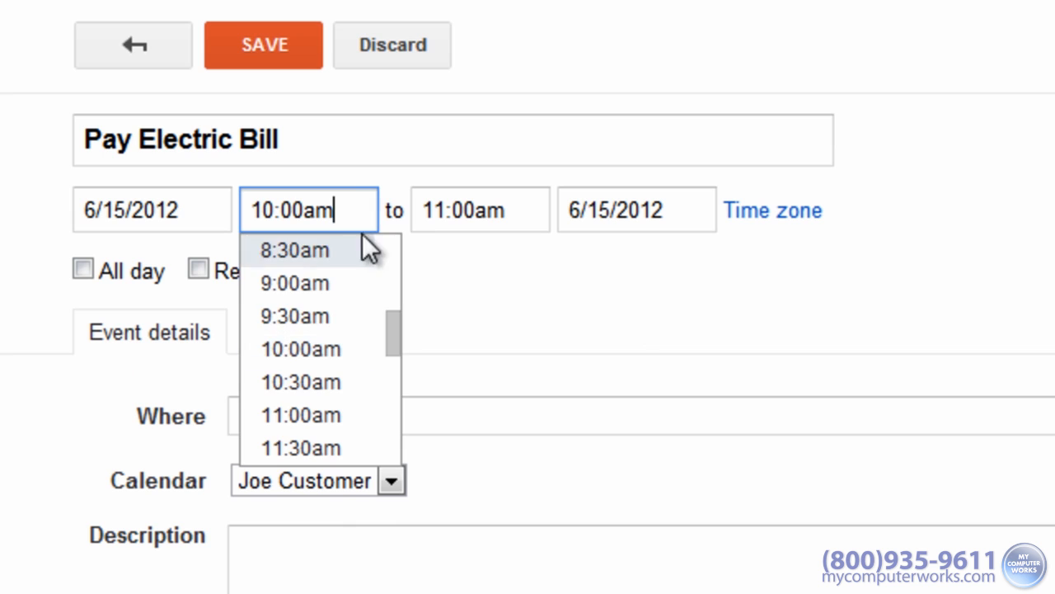
scroll("down", 3)
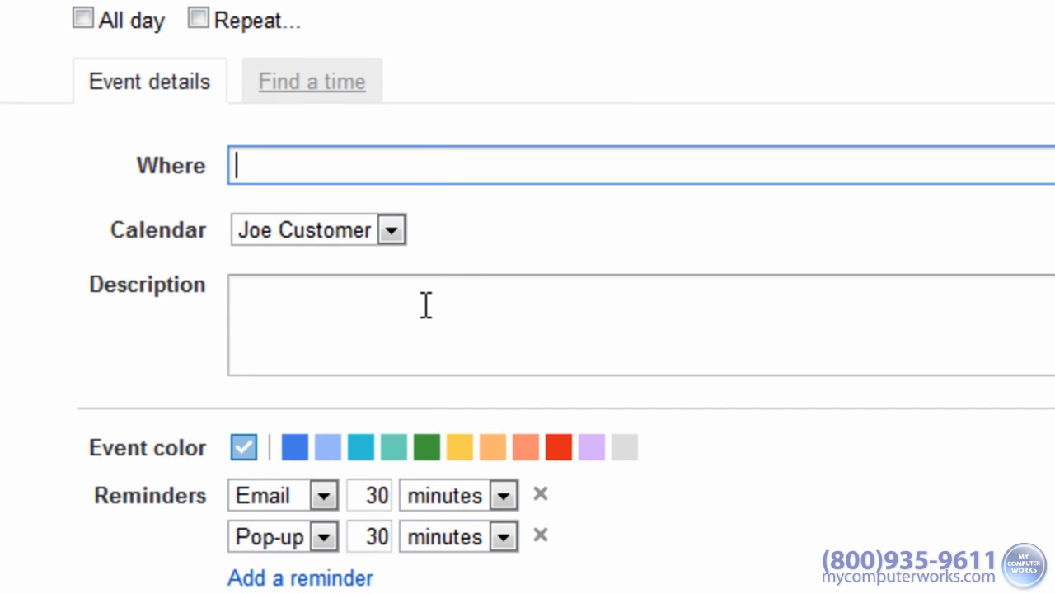
left_click(425, 321)
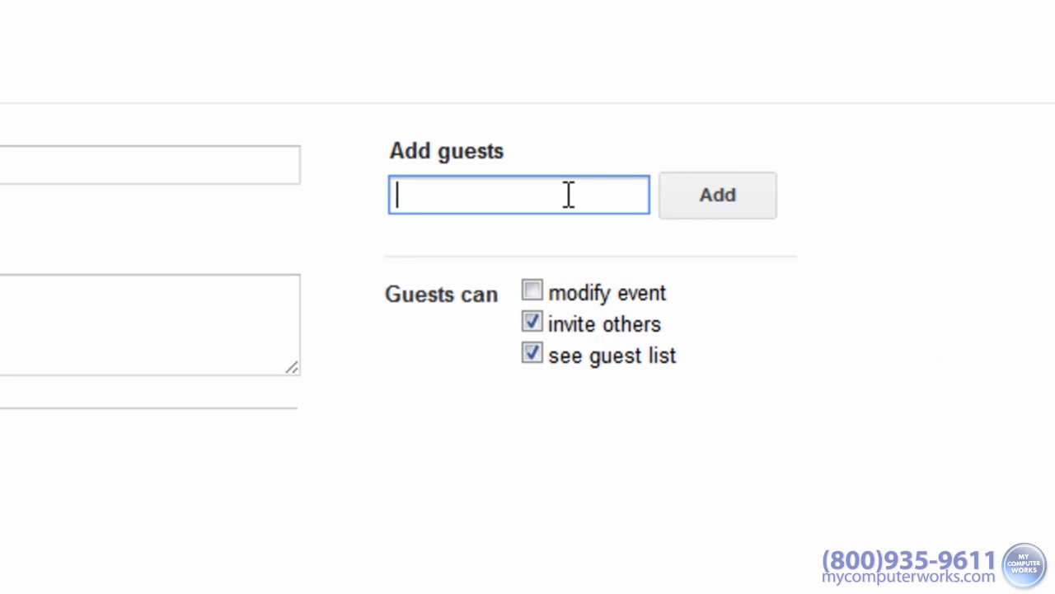
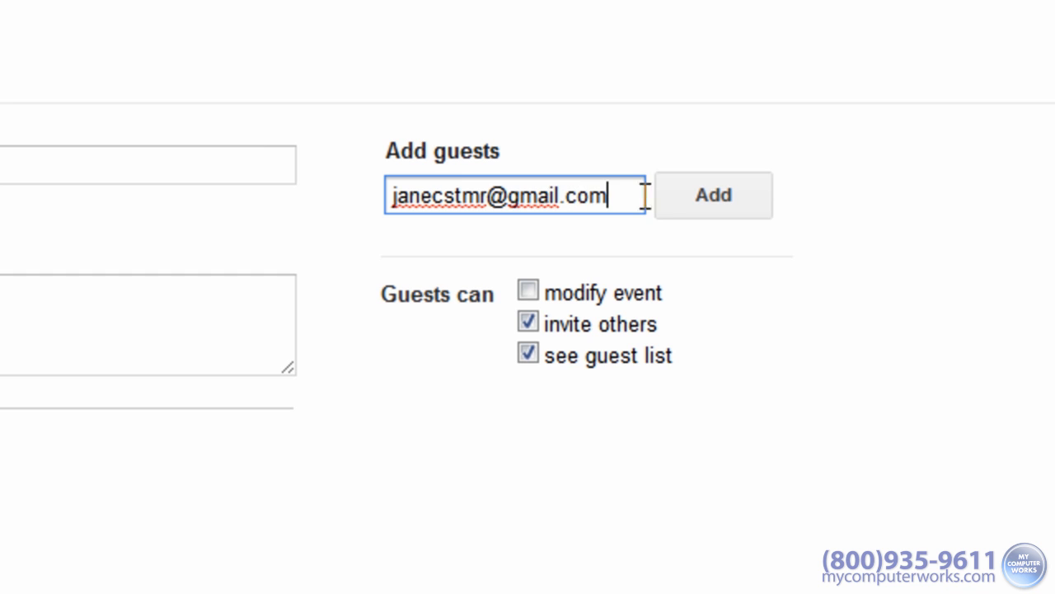
left_click(712, 194)
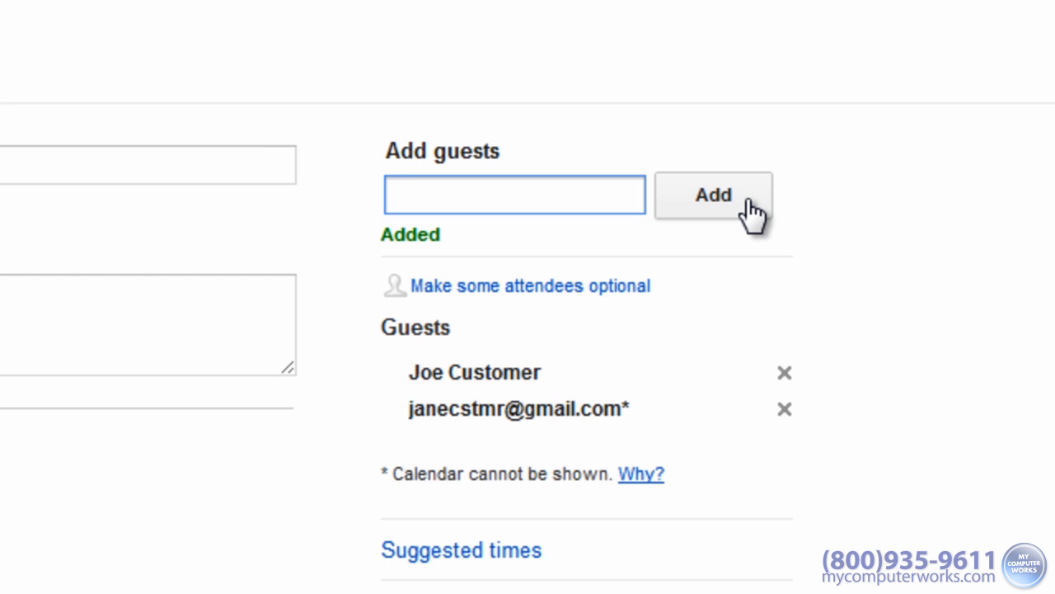
mouse_move(356, 123)
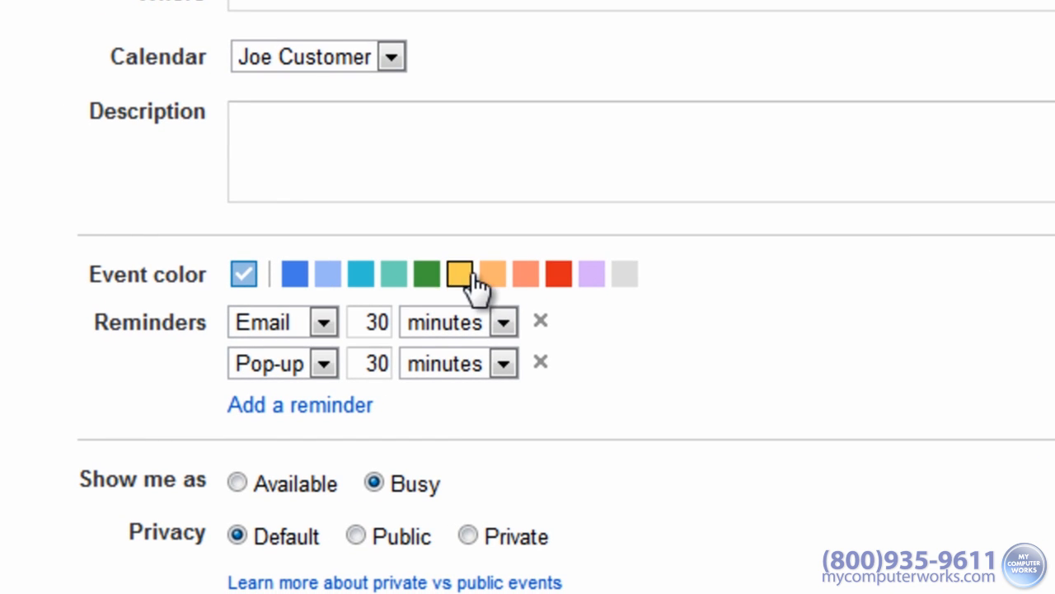
Colour the event red and set its email reminder to 30 minutes before.
left_click(557, 276)
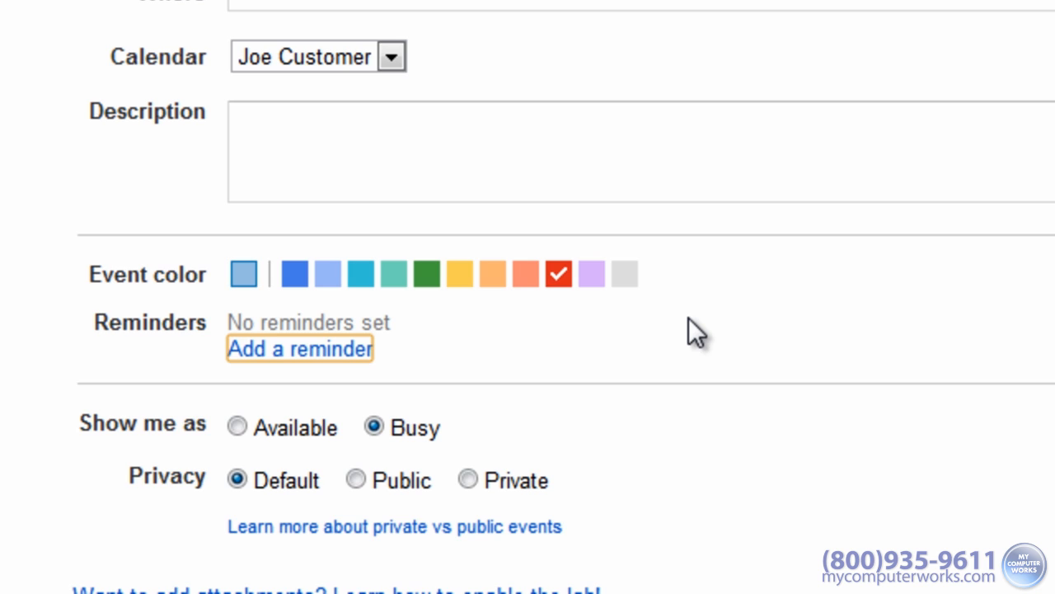
mouse_move(270, 350)
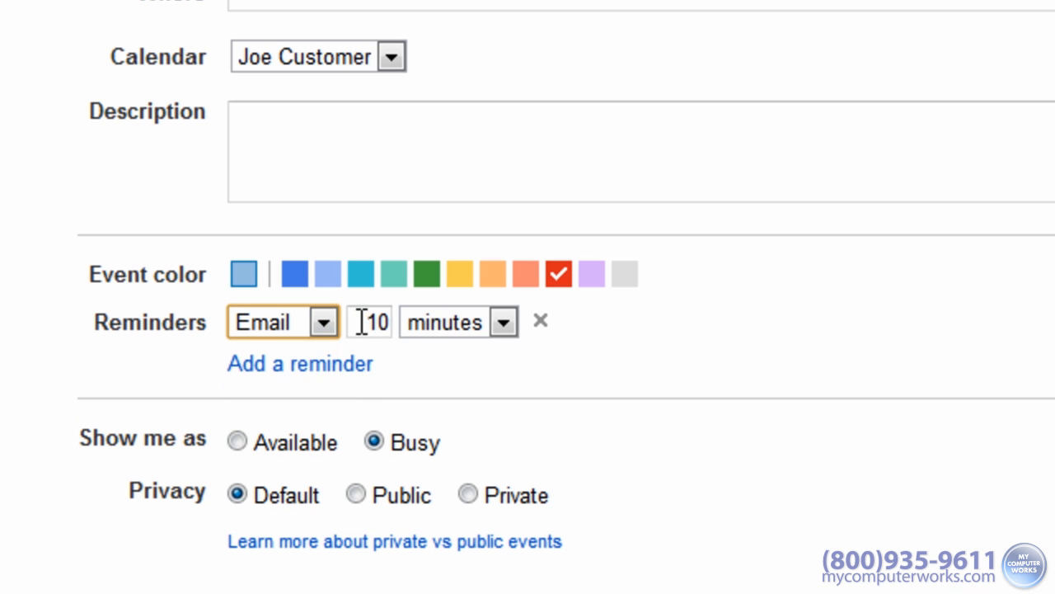
type("30")
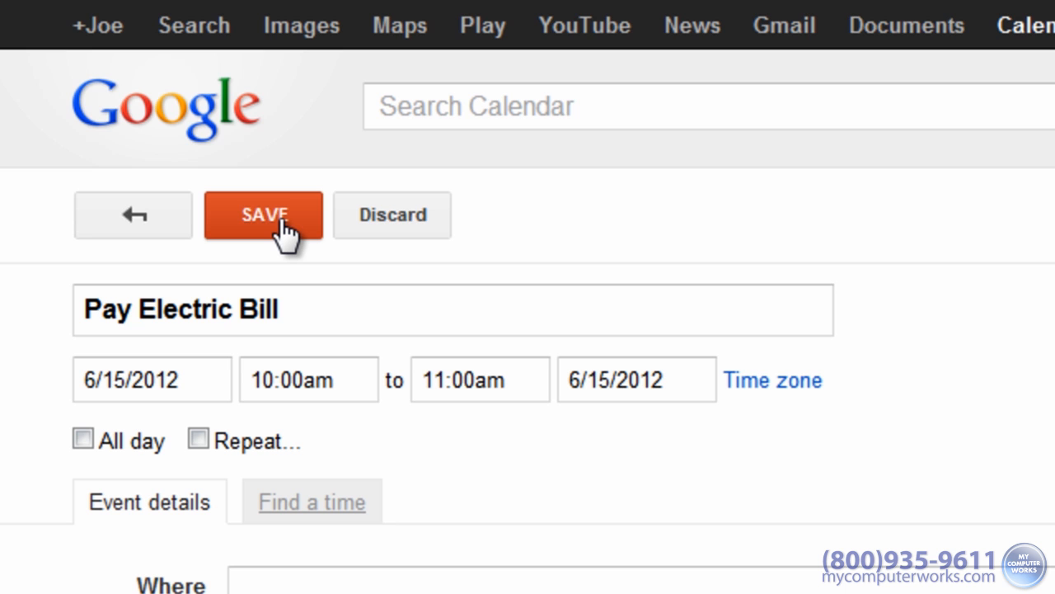
Save the event, send invitations to the guests, and view it on June 15 in month view.
left_click(264, 214)
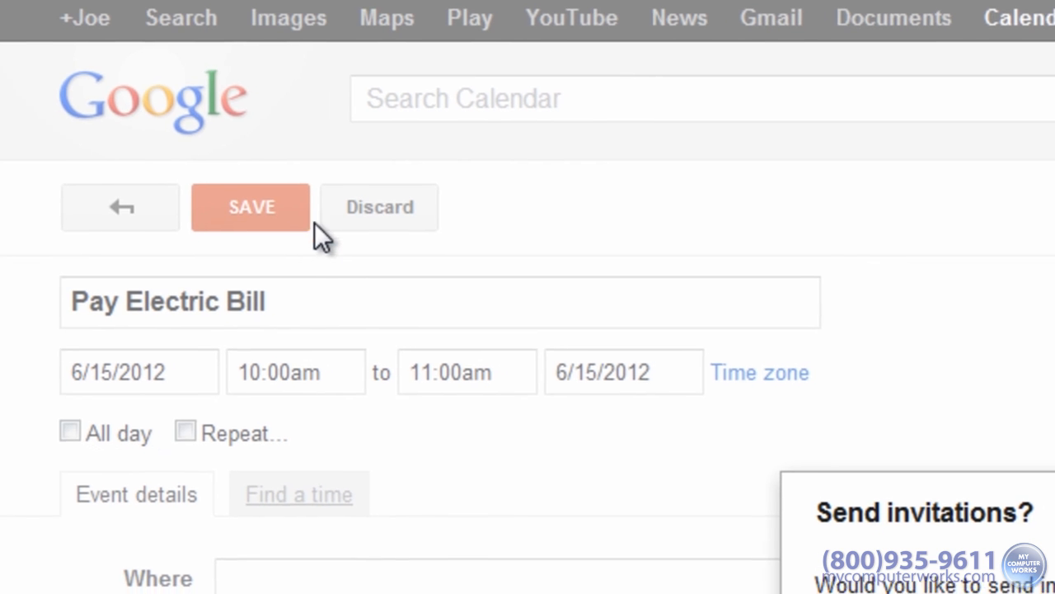
left_click(251, 208)
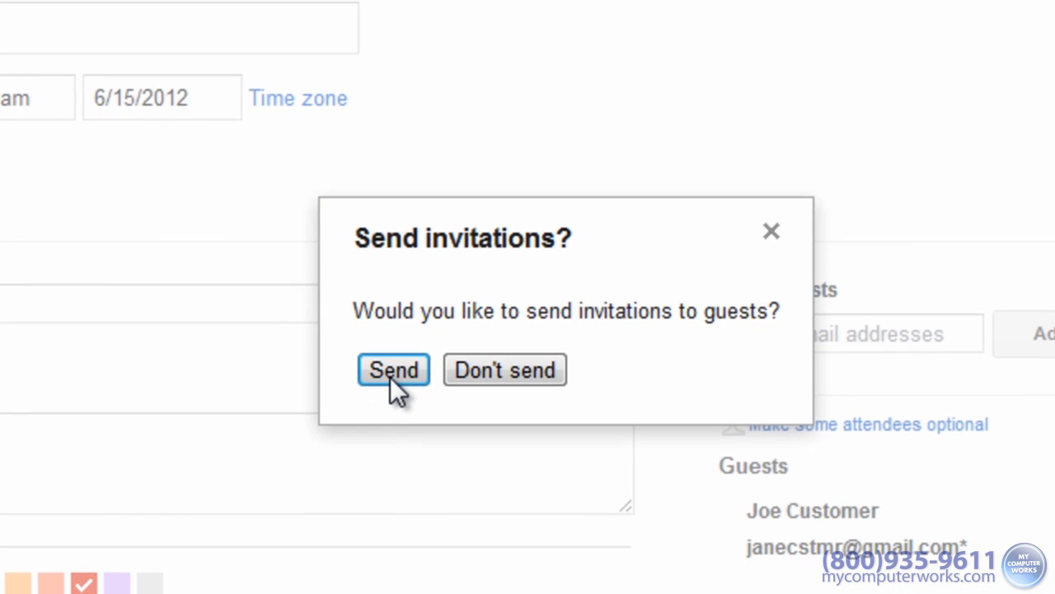
left_click(394, 370)
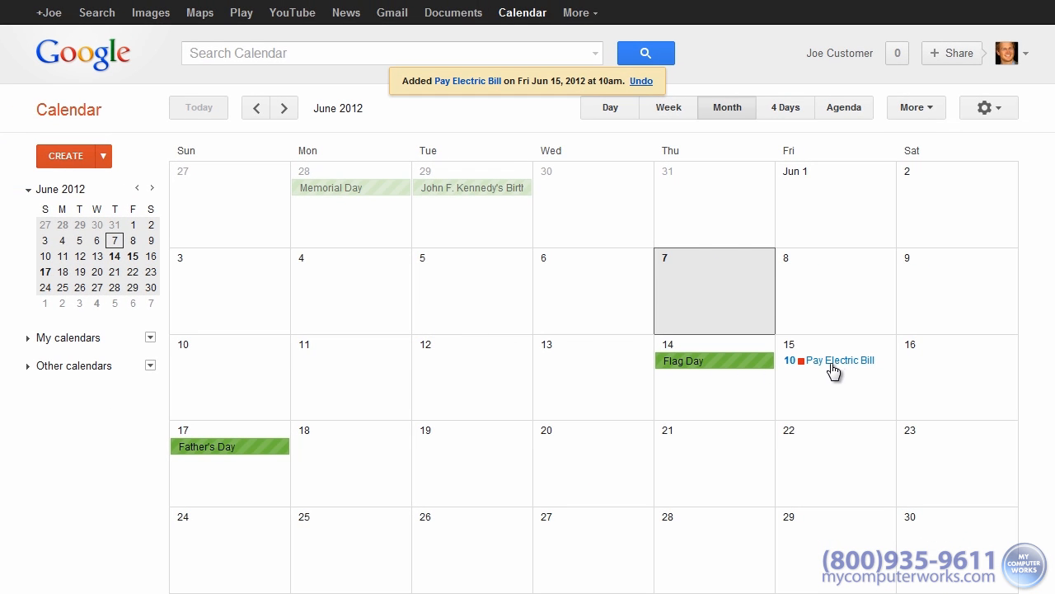
left_click(834, 360)
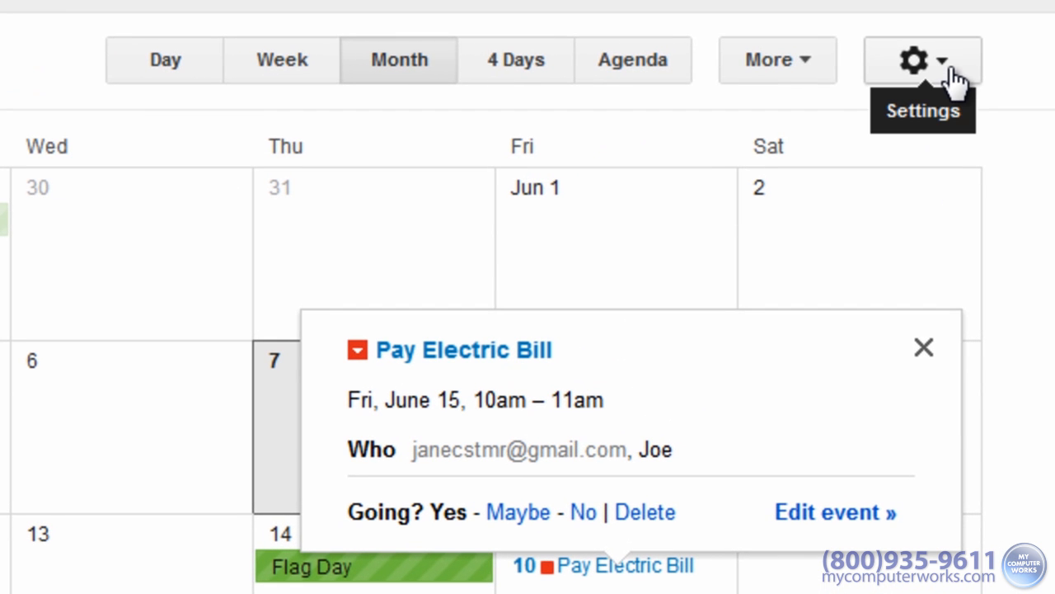
Bring up the calendar's gear Settings menu with its display options.
left_click(920, 59)
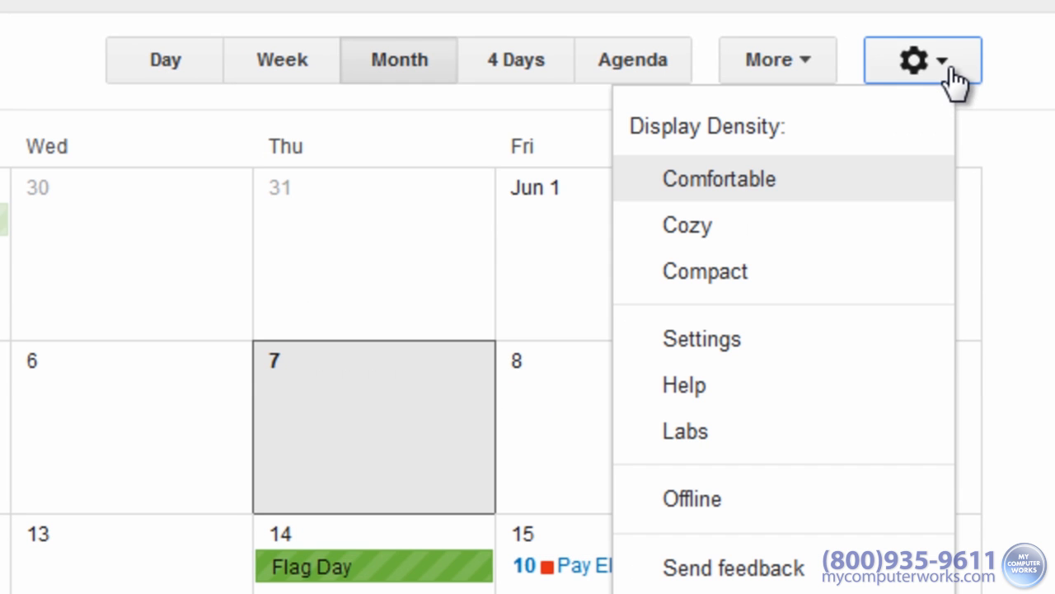
mouse_move(779, 342)
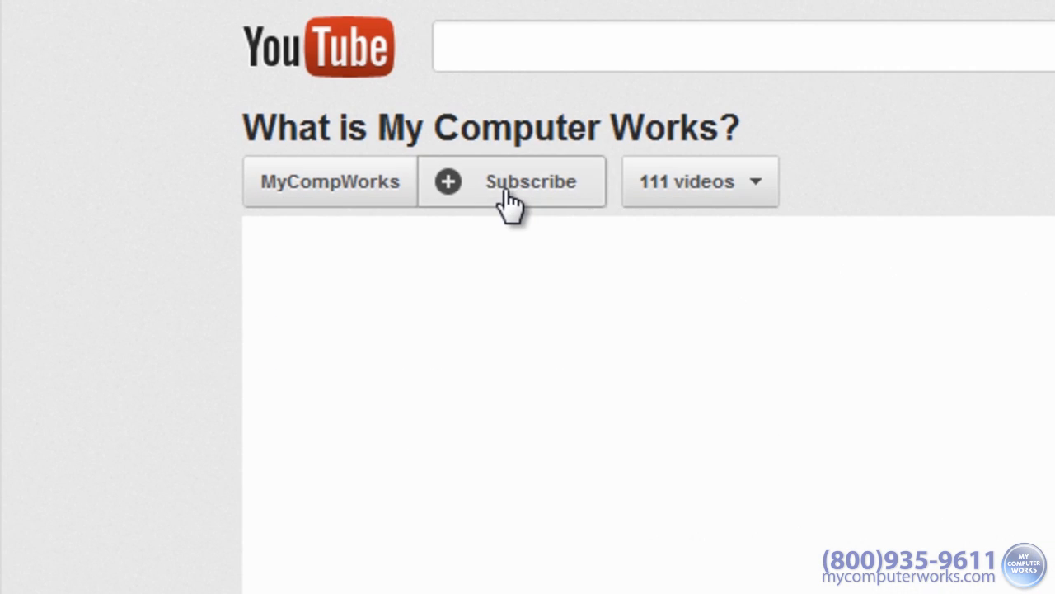
Subscribe to MyCompWorks and expand the video's full description with its social links.
left_click(530, 181)
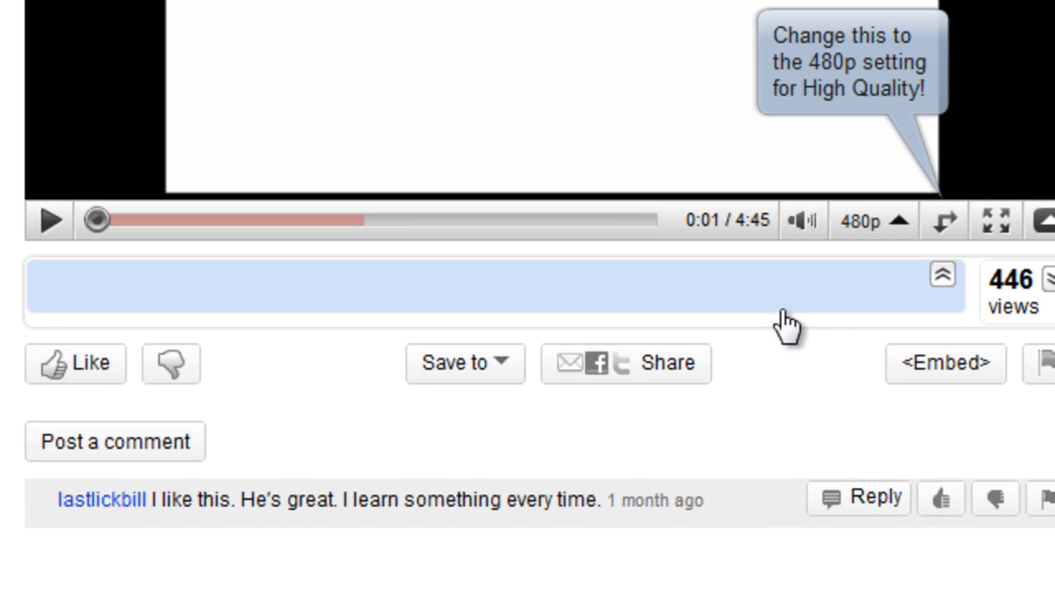
left_click(945, 272)
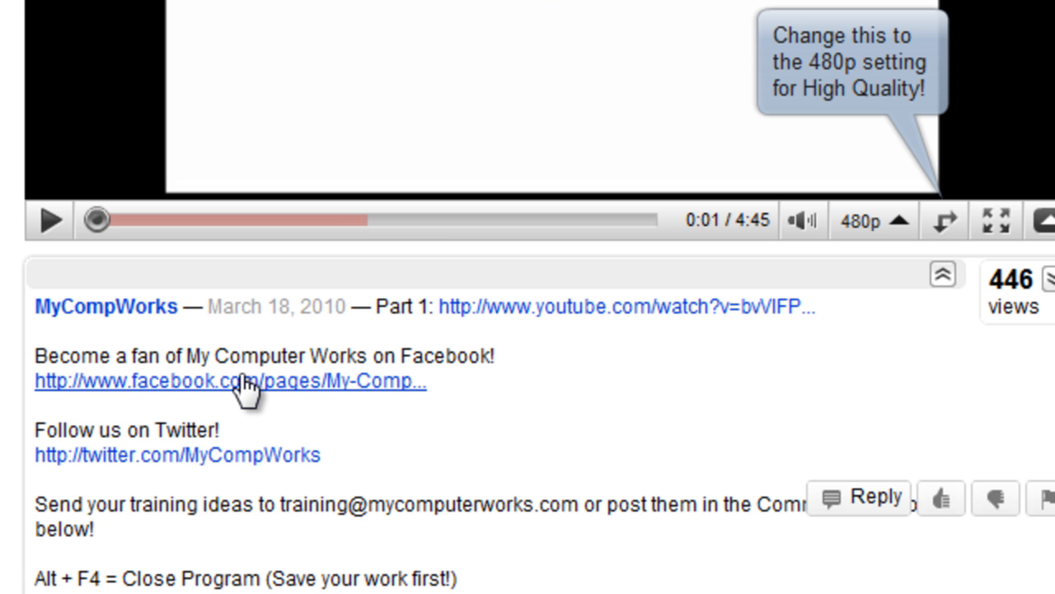